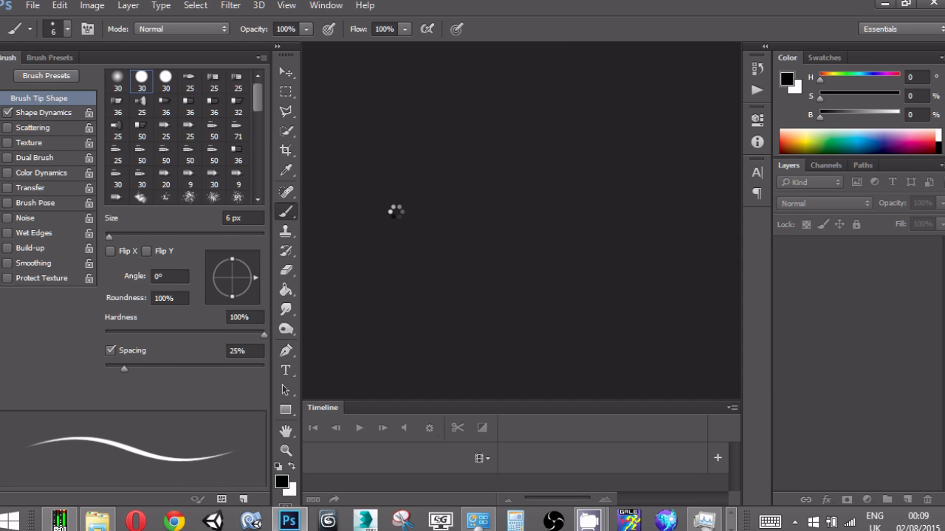
# Resize the character image from 1200 to 400 pixels wide with linked proportions
pyautogui.click(91, 6)
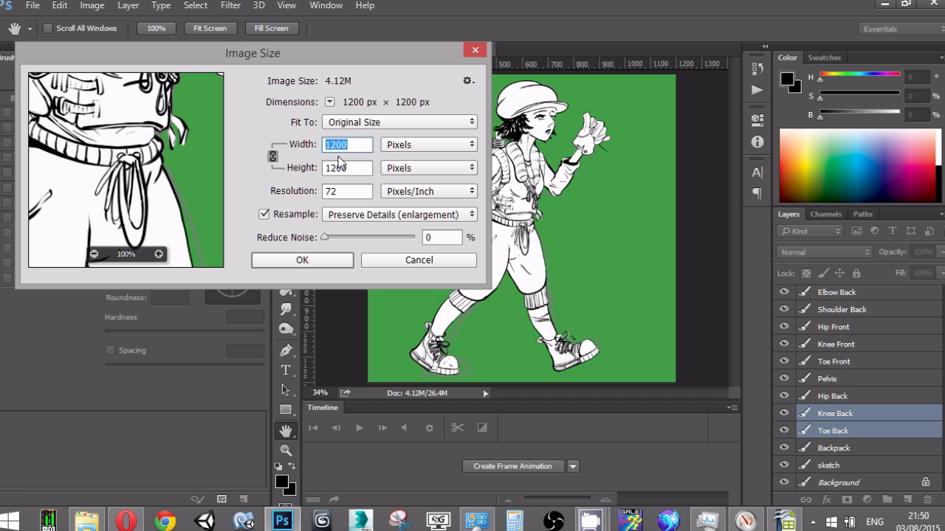
pyautogui.write('400')
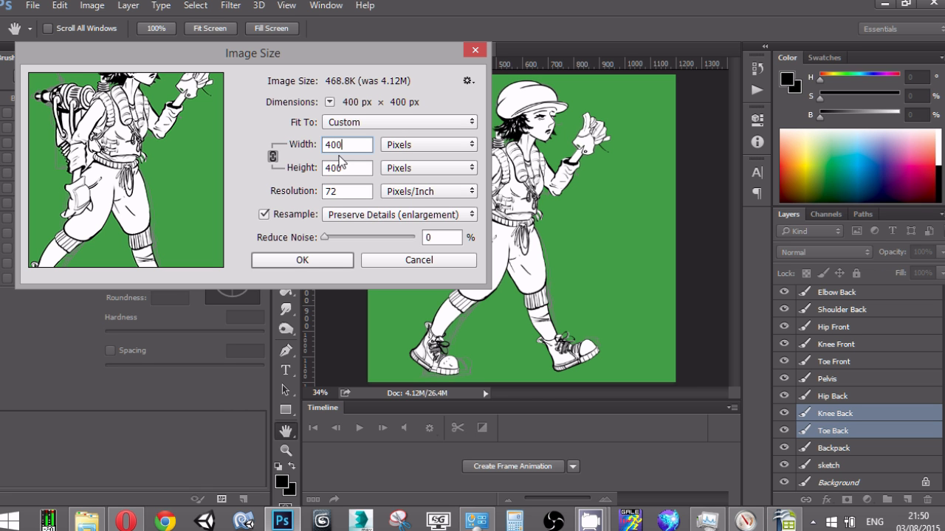
pyautogui.moveTo(337, 225)
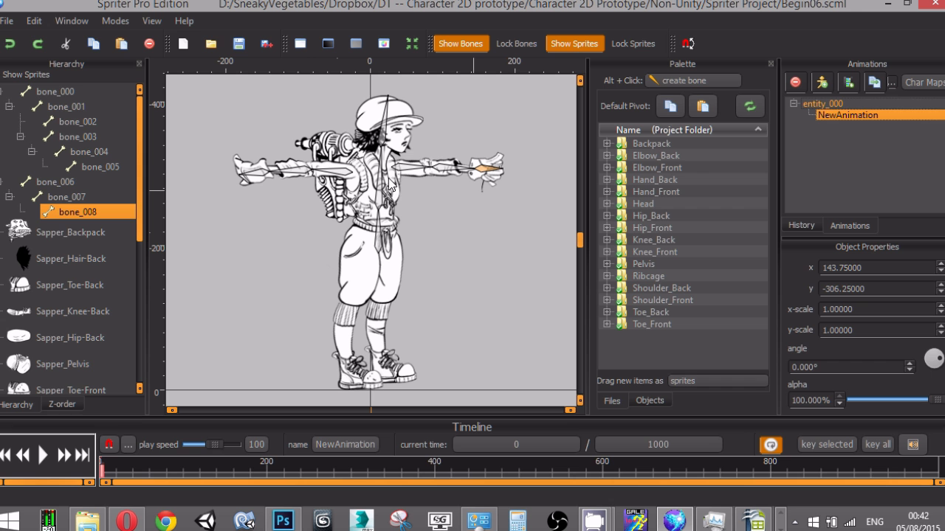
pyautogui.moveTo(52, 189)
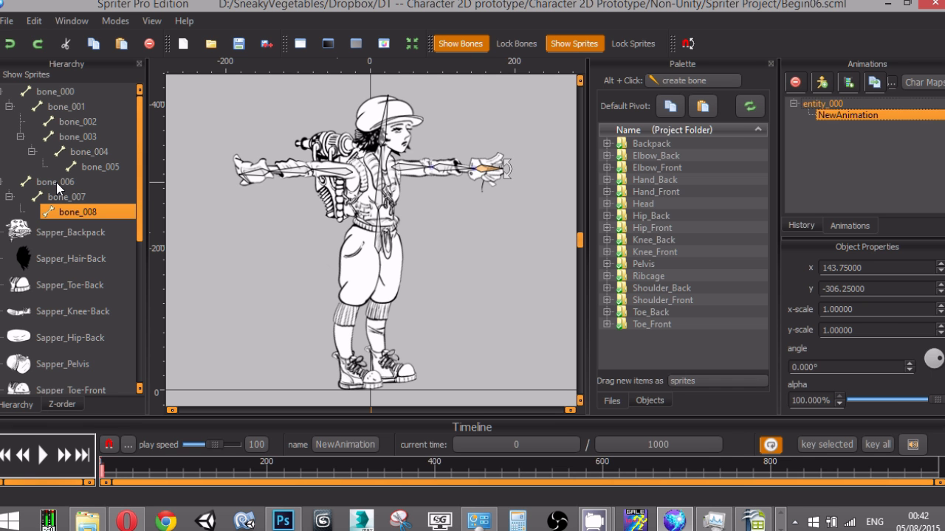
pyautogui.click(282, 521)
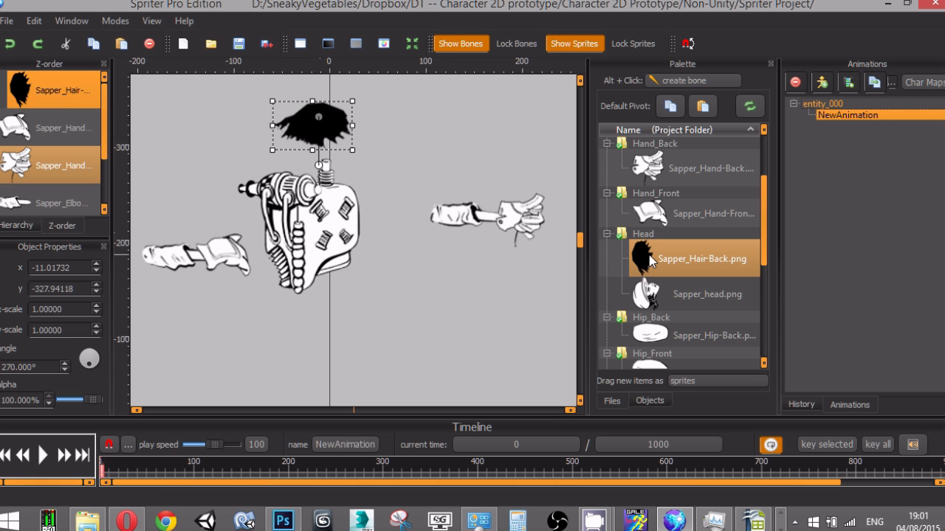
pyautogui.moveTo(631, 276)
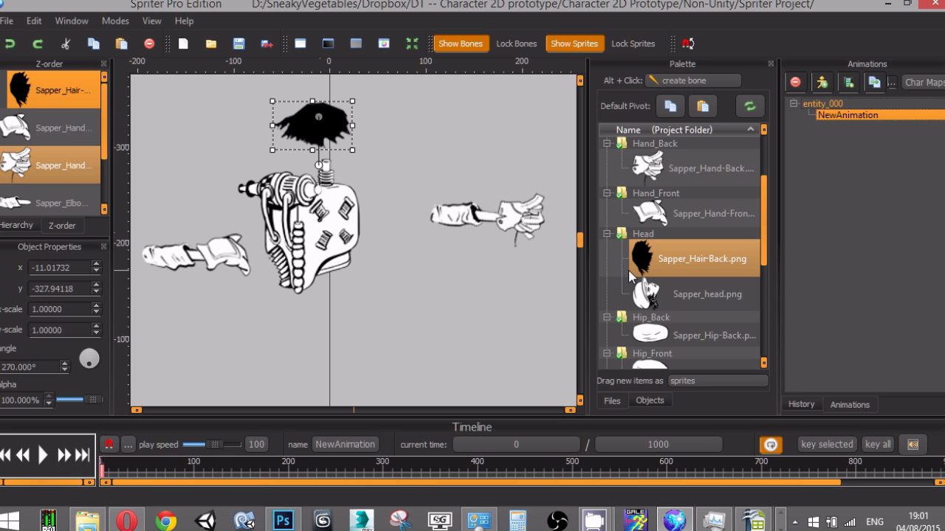
pyautogui.moveTo(657, 279)
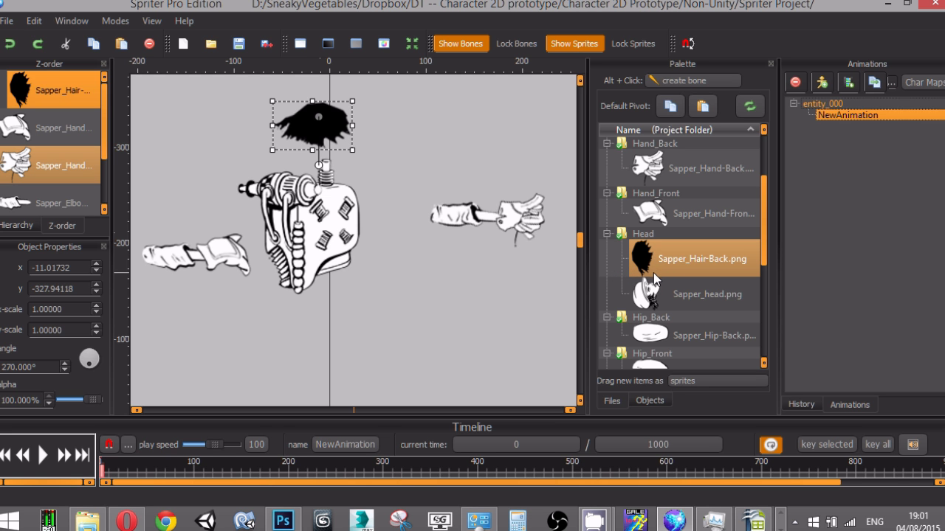